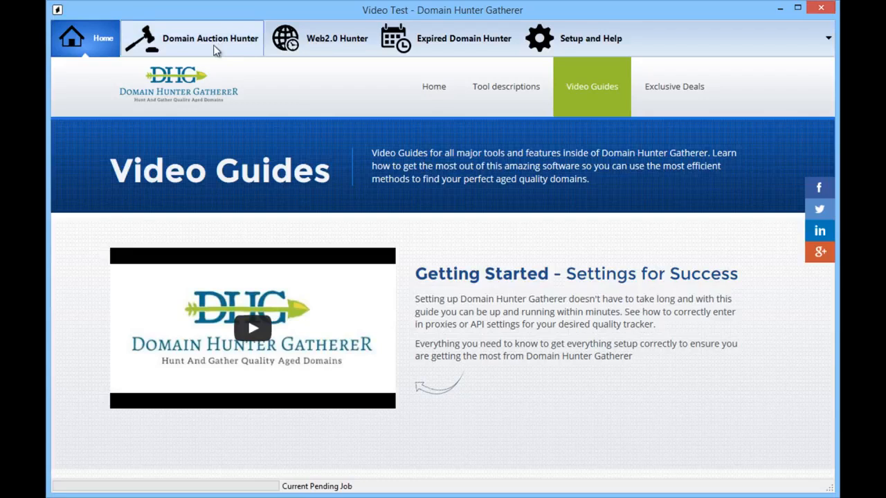
Step: Open the Domain Auction Hunter tool and focus the Search Keyword box
{"action": "left_click", "coordinate": [210, 38]}
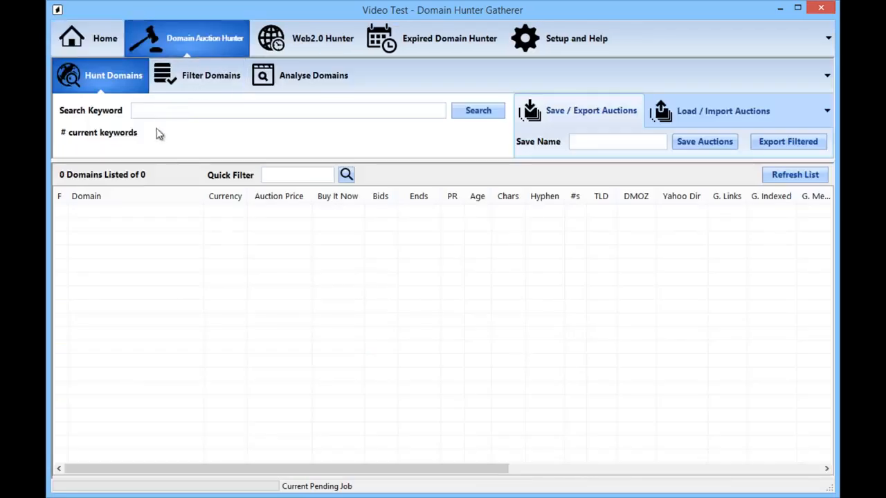
{"action": "mouse_move", "coordinate": [171, 185]}
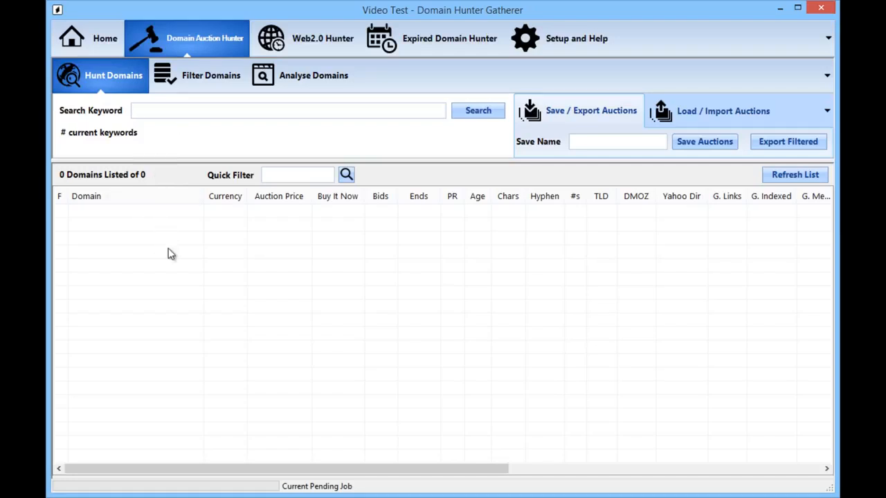
{"action": "left_click", "coordinate": [287, 110]}
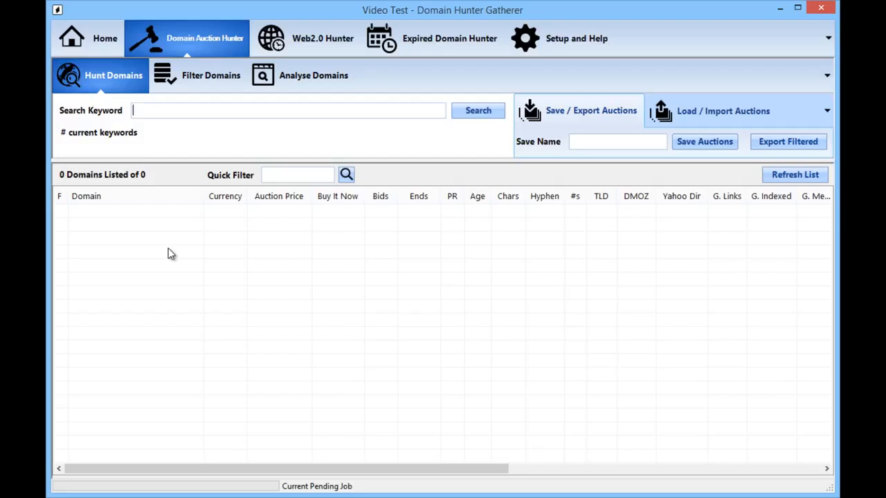
Step: Search all auctions for the keyword 'gym'
{"action": "type", "text": "gym"}
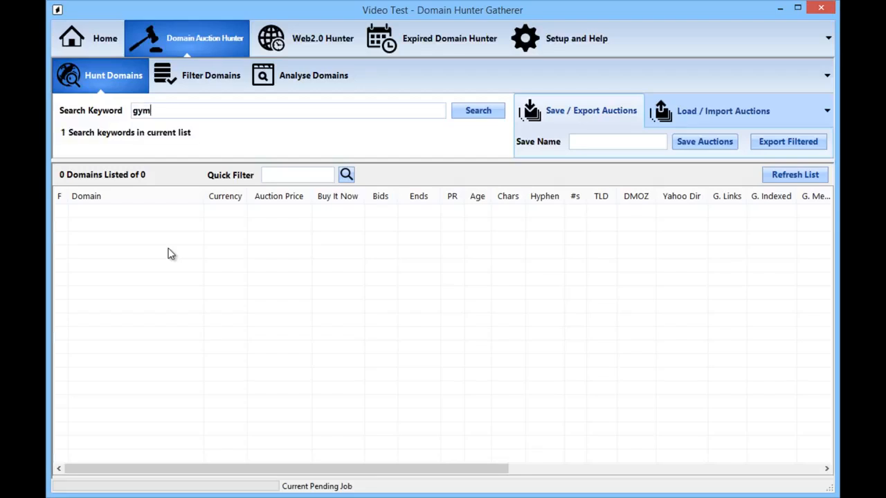
{"action": "mouse_move", "coordinate": [140, 242]}
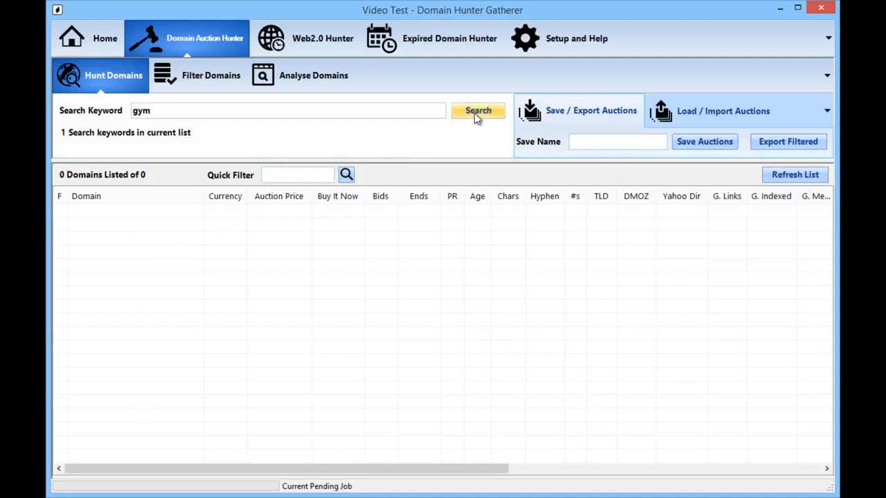
{"action": "left_click", "coordinate": [479, 111]}
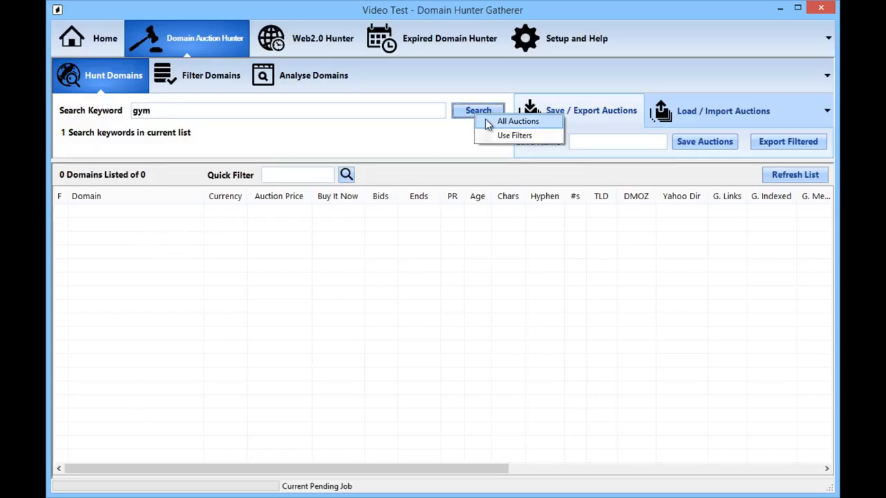
{"action": "left_click", "coordinate": [517, 121]}
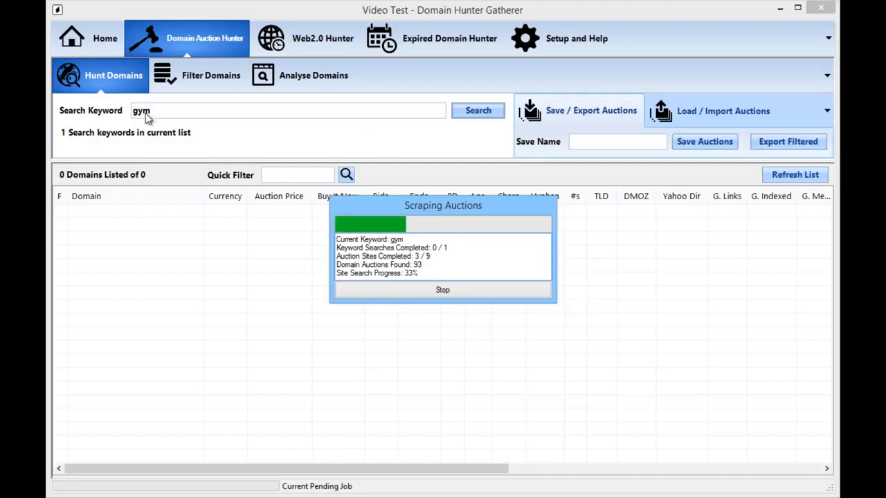
{"action": "mouse_move", "coordinate": [161, 119]}
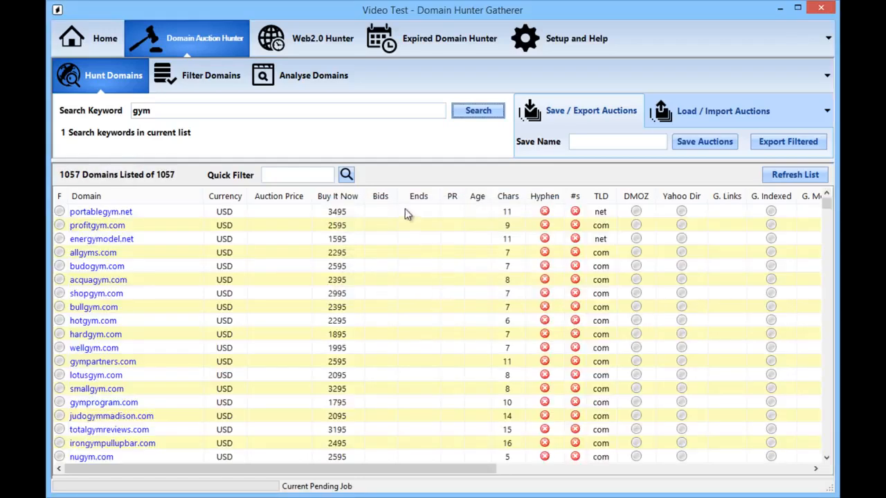
{"action": "mouse_move", "coordinate": [384, 223]}
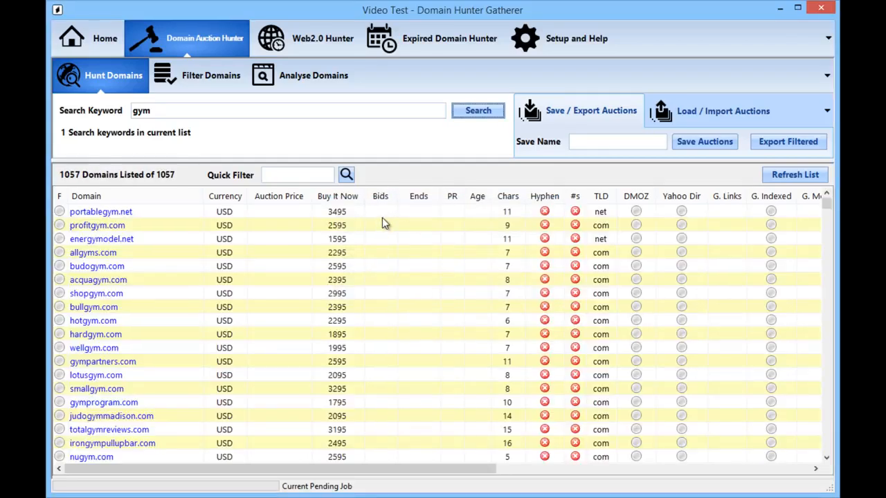
{"action": "mouse_move", "coordinate": [353, 194]}
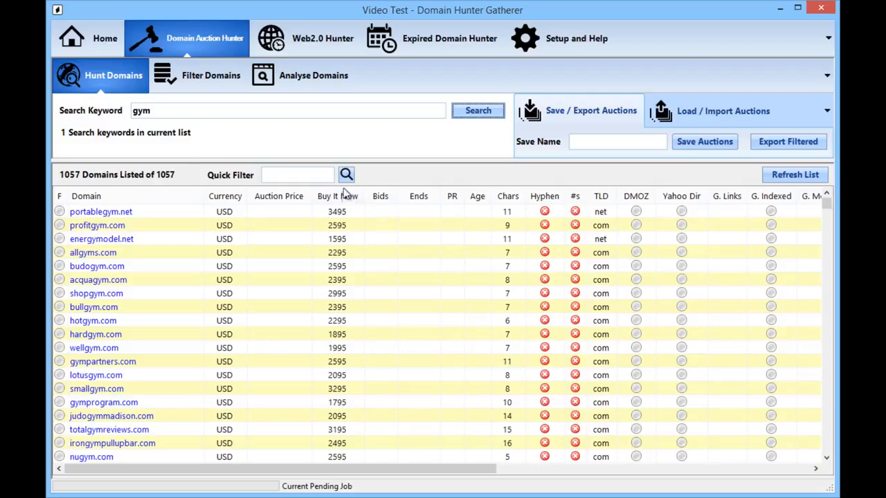
{"action": "mouse_move", "coordinate": [348, 242]}
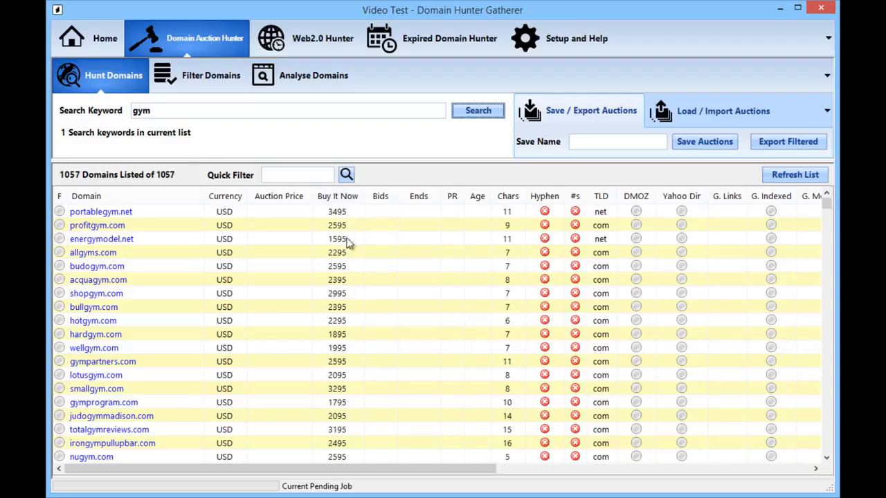
{"action": "mouse_move", "coordinate": [334, 254]}
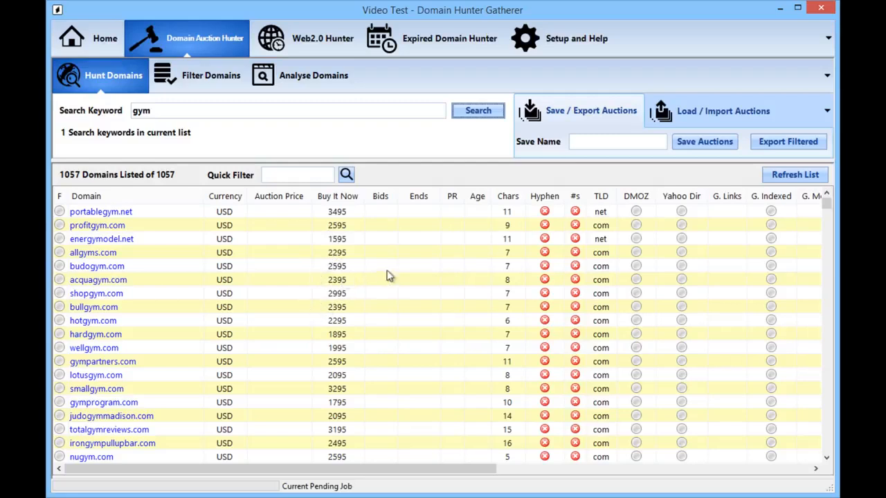
{"action": "mouse_move", "coordinate": [433, 185]}
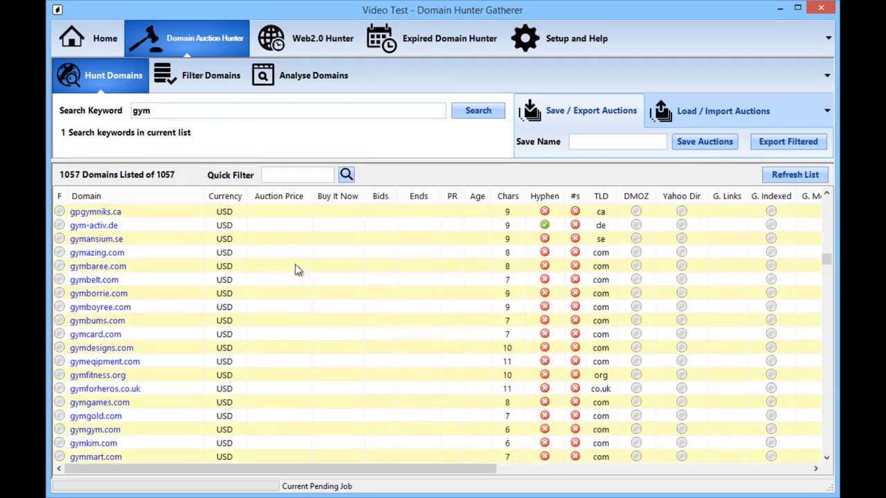
{"action": "mouse_move", "coordinate": [391, 329]}
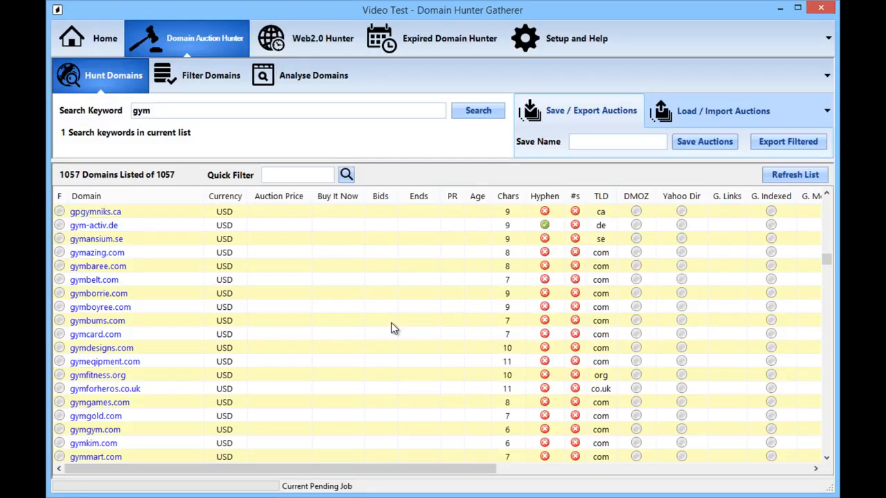
{"action": "mouse_move", "coordinate": [404, 326]}
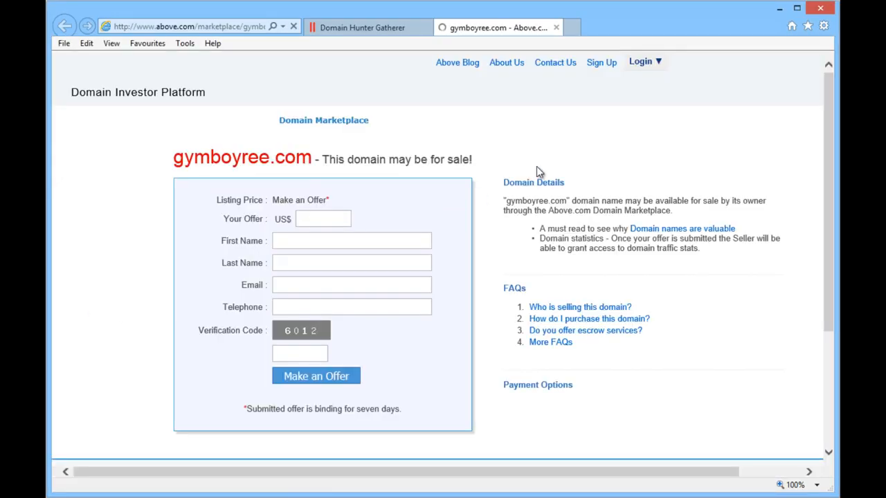
Step: Focus the Your Offer field on the gymboyree.com Above.com page
{"action": "left_click", "coordinate": [323, 219]}
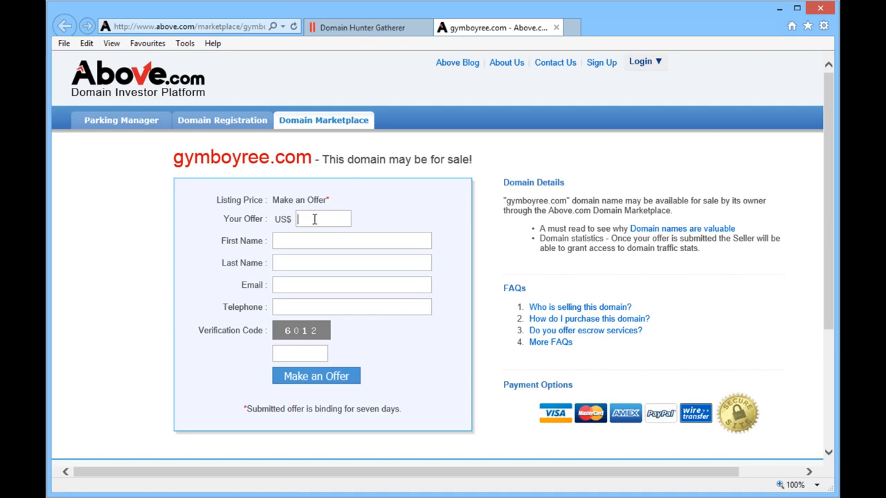
{"action": "mouse_move", "coordinate": [322, 233]}
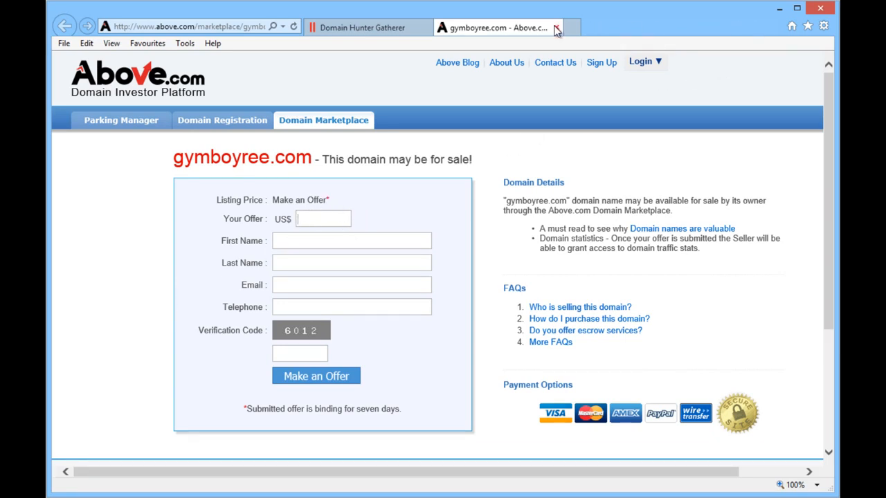
{"action": "mouse_move", "coordinate": [556, 27]}
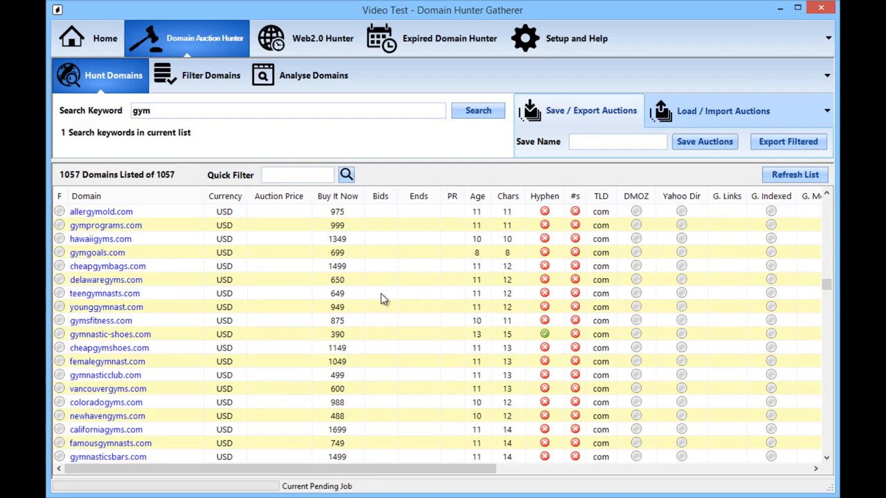
Step: Sort the 1057 gym domains by auction end time and widen the Ends column
{"action": "left_click", "coordinate": [477, 110]}
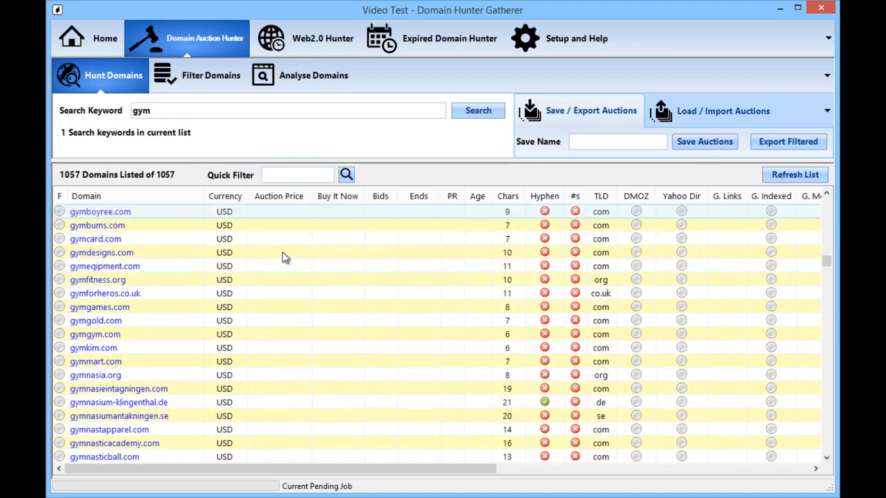
{"action": "left_click", "coordinate": [477, 110]}
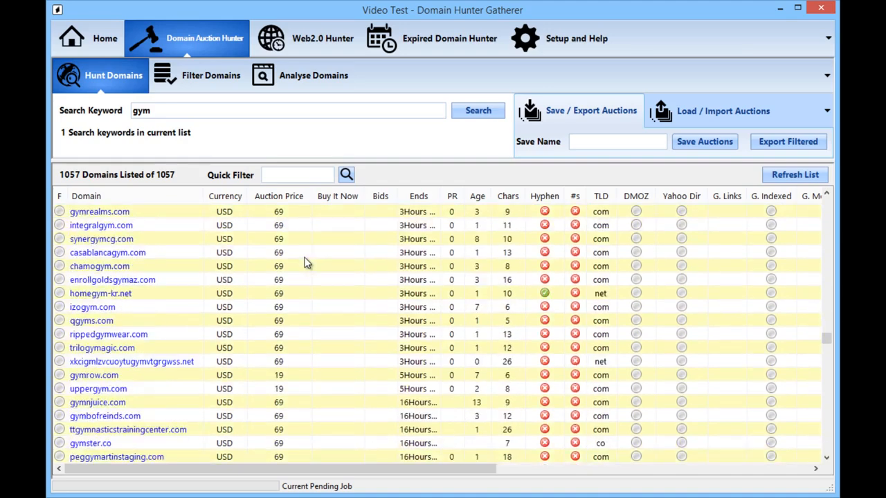
{"action": "scroll", "scroll_direction": "down", "scroll_amount": 3}
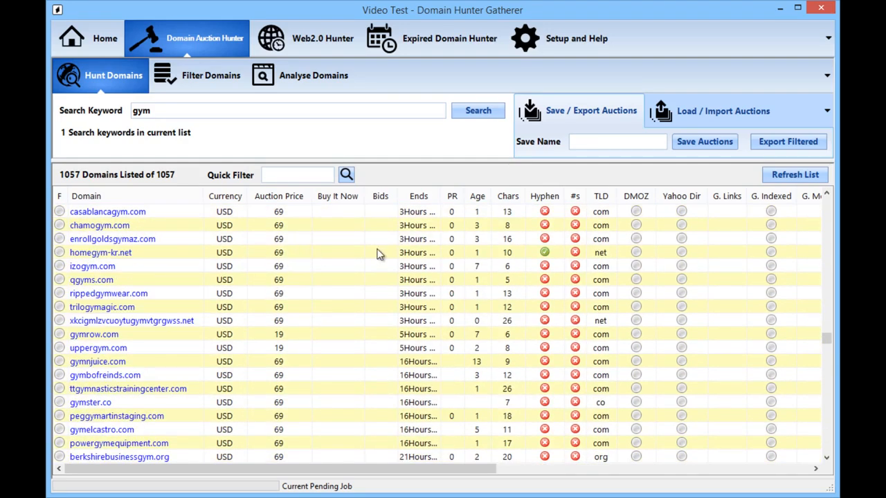
{"action": "left_click_drag", "start_coordinate": [432, 196], "coordinate": [472, 196]}
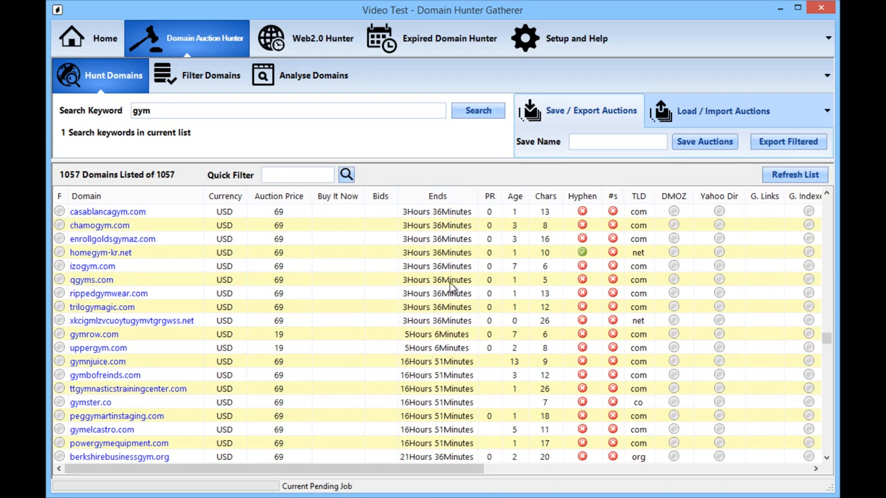
{"action": "scroll", "scroll_direction": "down", "scroll_amount": 3}
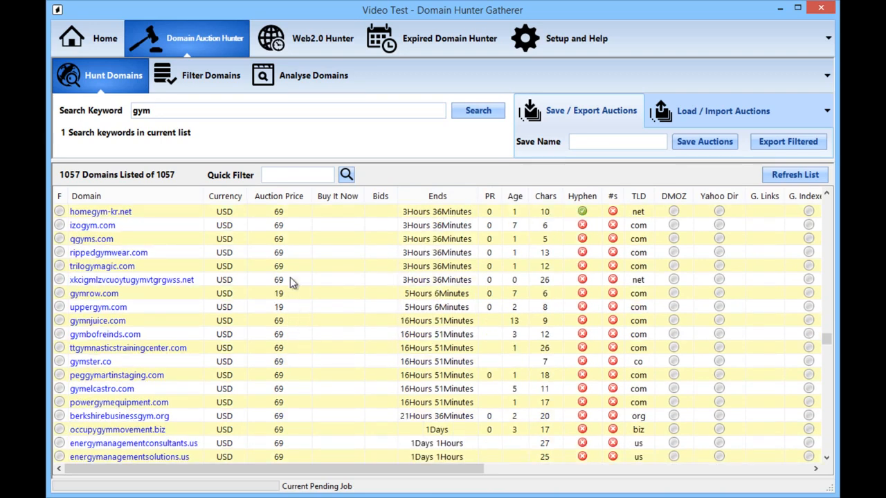
{"action": "mouse_move", "coordinate": [270, 307]}
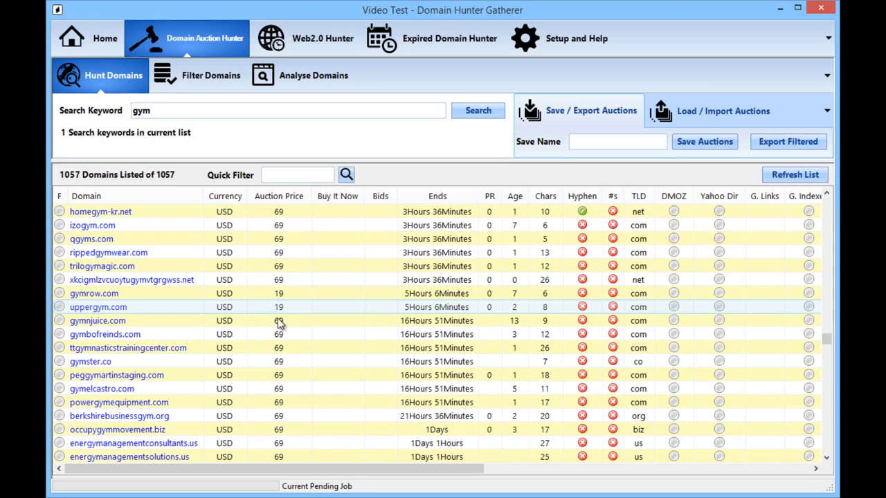
{"action": "mouse_move", "coordinate": [289, 320]}
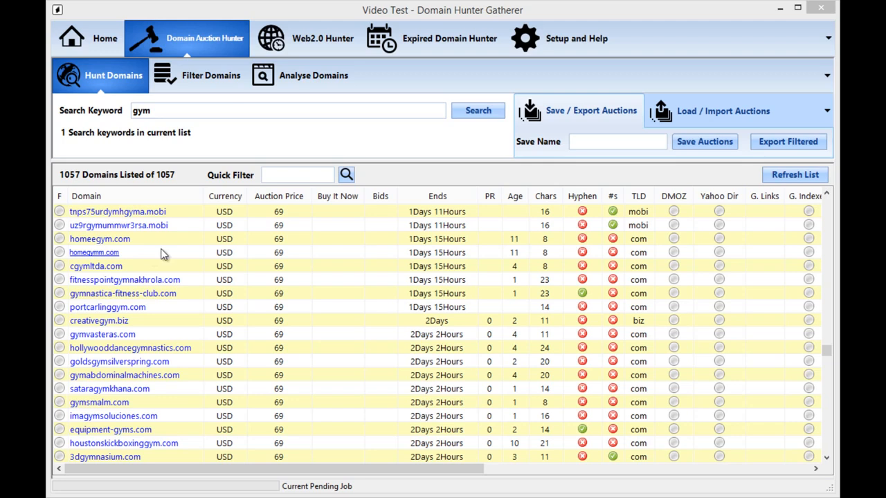
{"action": "mouse_move", "coordinate": [495, 344]}
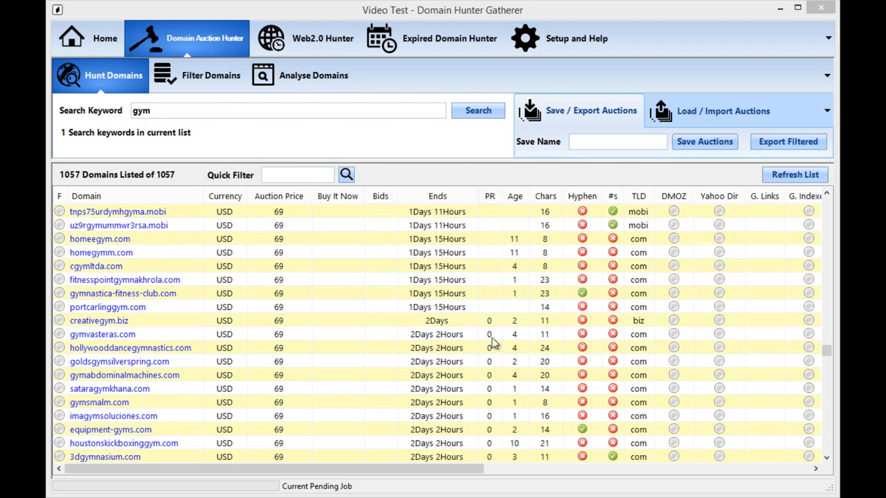
{"action": "mouse_move", "coordinate": [528, 196]}
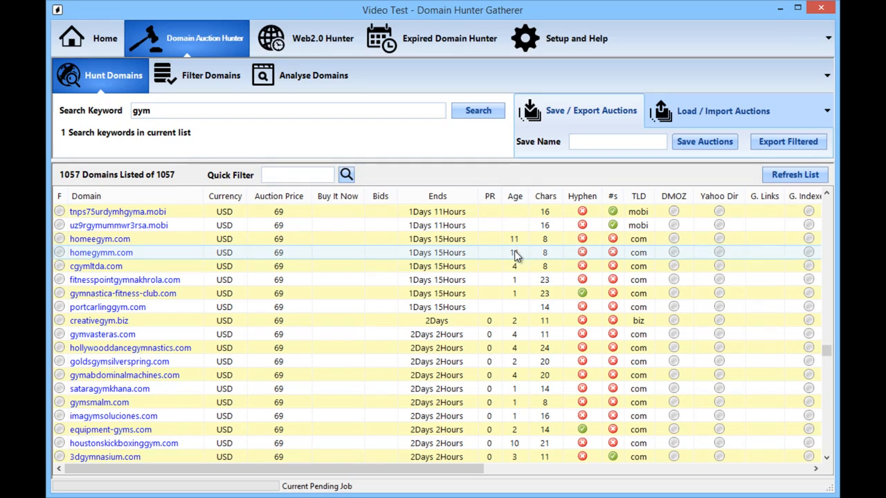
{"action": "mouse_move", "coordinate": [515, 262]}
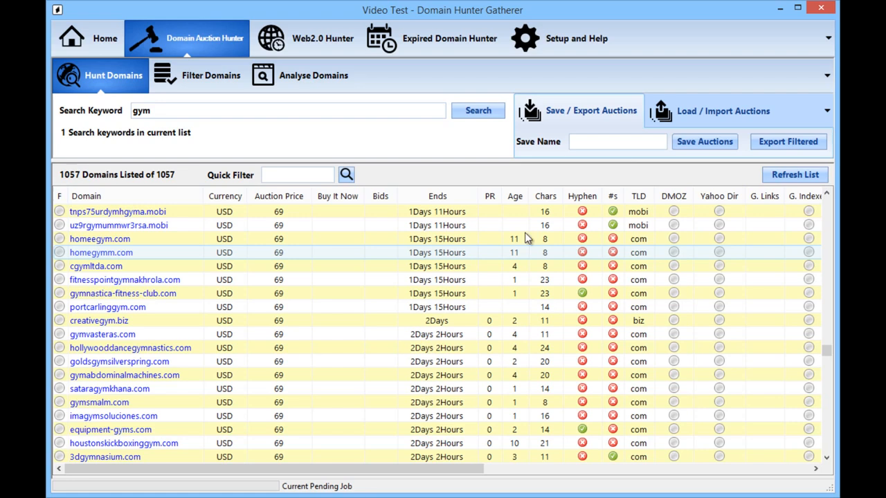
{"action": "mouse_move", "coordinate": [516, 301]}
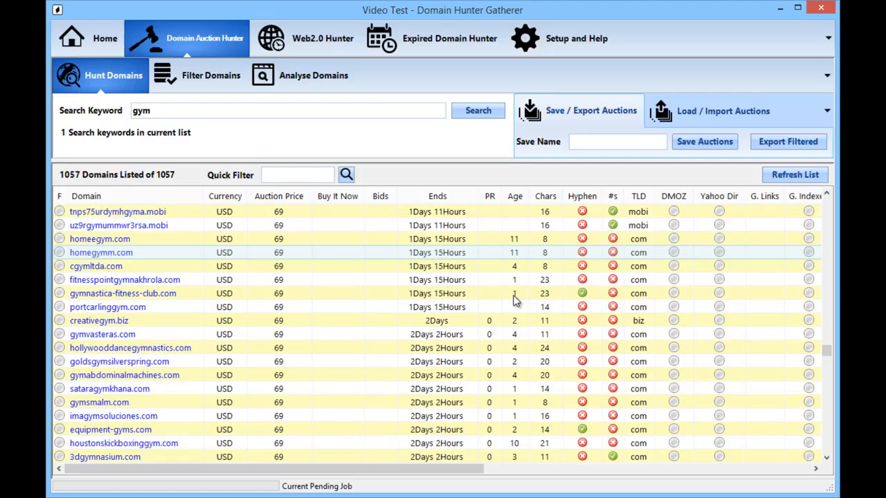
{"action": "mouse_move", "coordinate": [530, 387]}
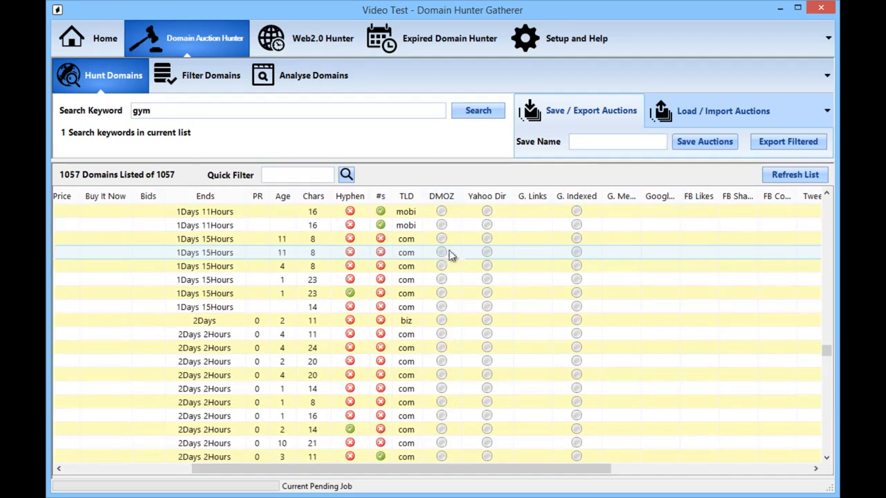
{"action": "mouse_move", "coordinate": [526, 231]}
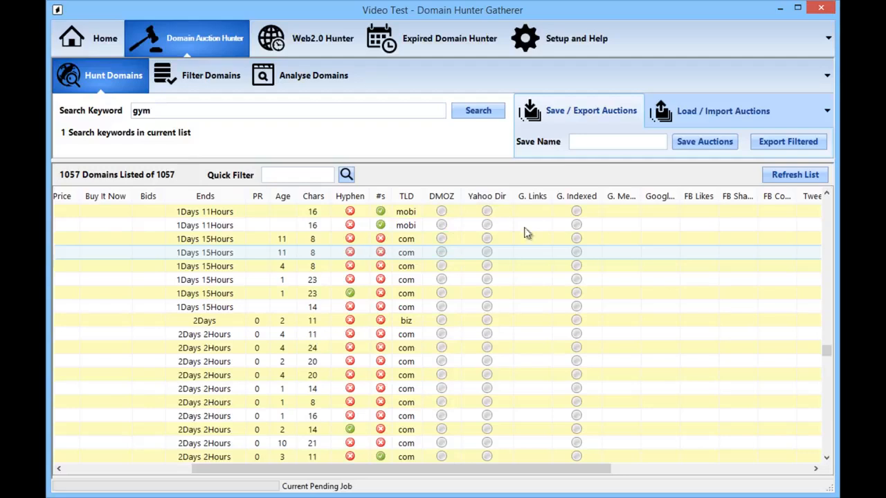
{"action": "mouse_move", "coordinate": [584, 225]}
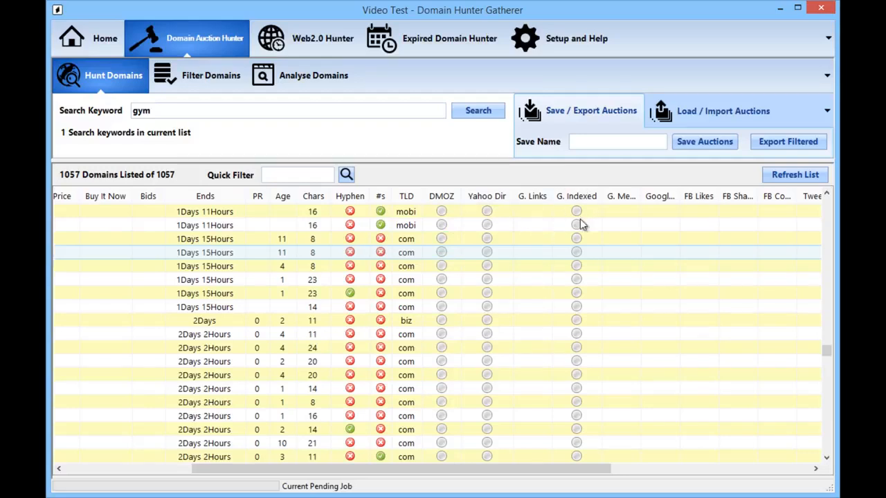
{"action": "mouse_move", "coordinate": [540, 322]}
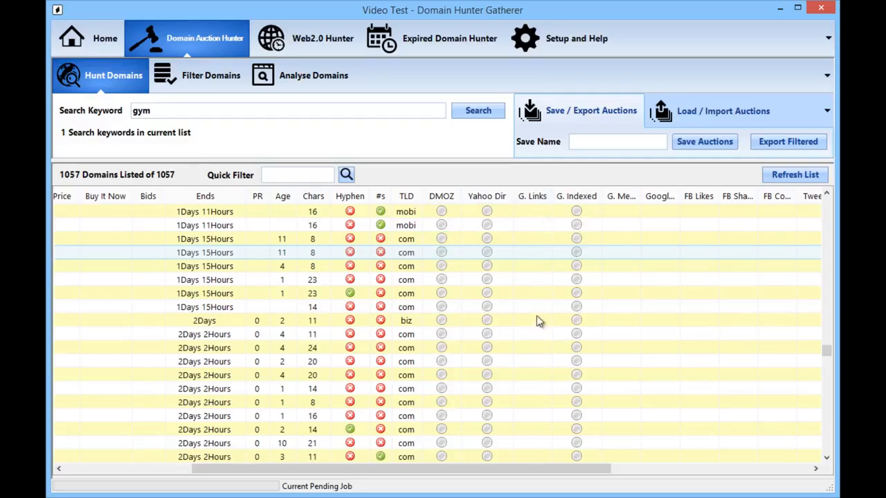
{"action": "mouse_move", "coordinate": [578, 232]}
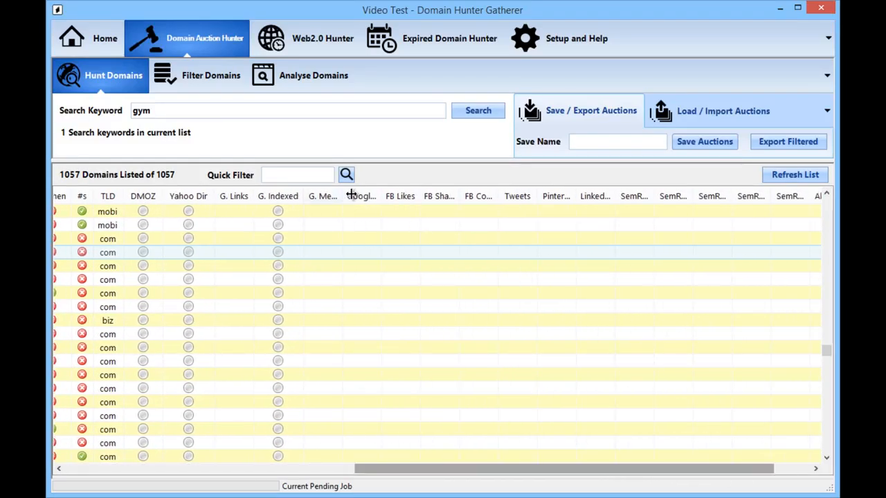
{"action": "left_click_drag", "start_coordinate": [350, 195], "coordinate": [443, 196]}
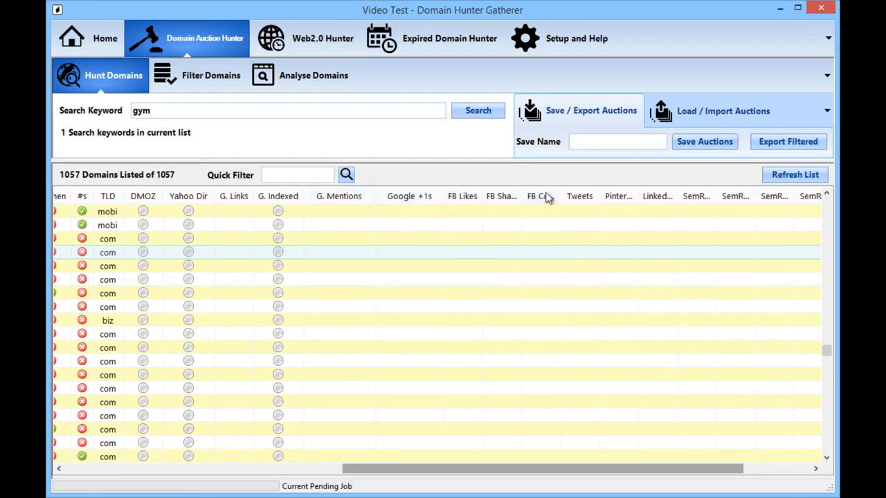
{"action": "mouse_move", "coordinate": [632, 189]}
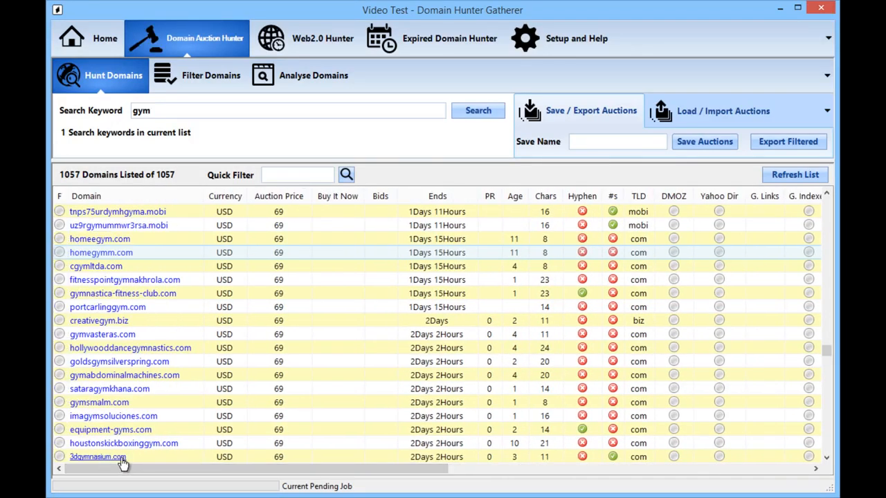
{"action": "mouse_move", "coordinate": [825, 220]}
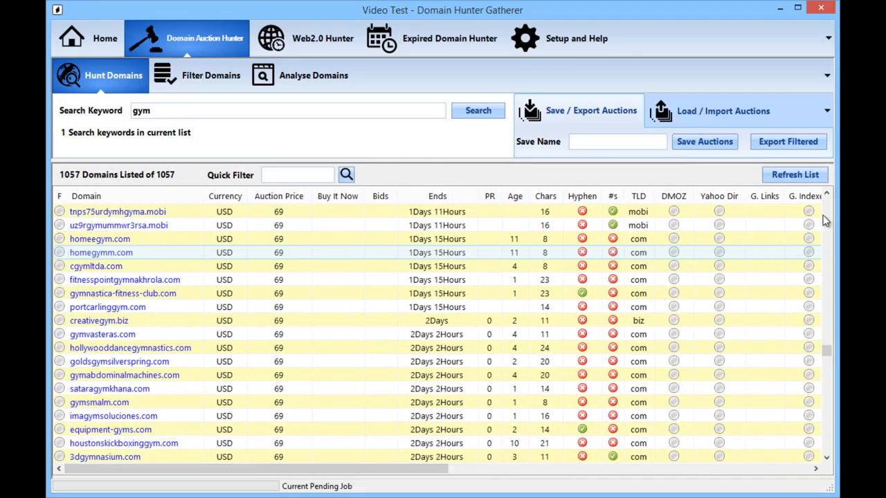
{"action": "mouse_move", "coordinate": [550, 357]}
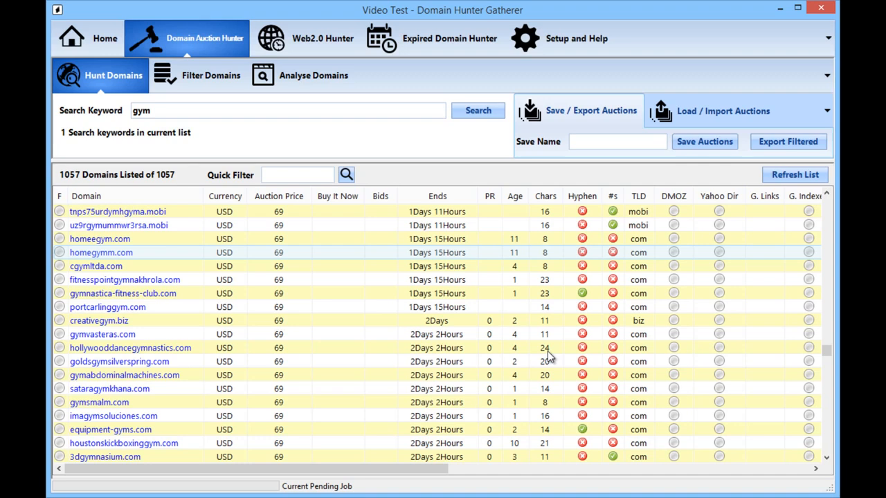
{"action": "mouse_move", "coordinate": [498, 343]}
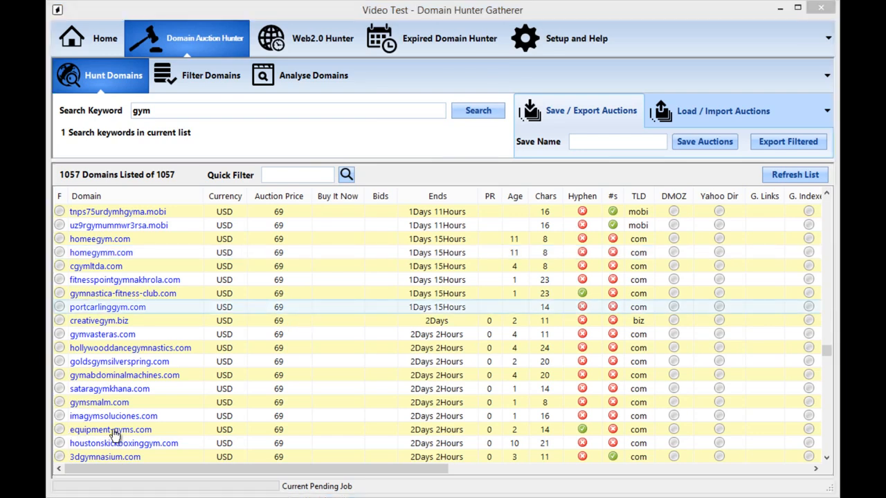
{"action": "mouse_move", "coordinate": [270, 394]}
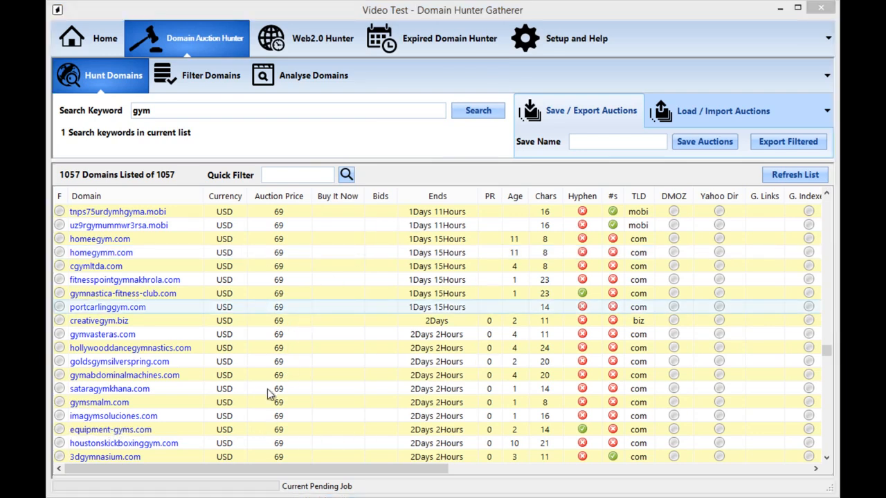
{"action": "mouse_move", "coordinate": [160, 177]}
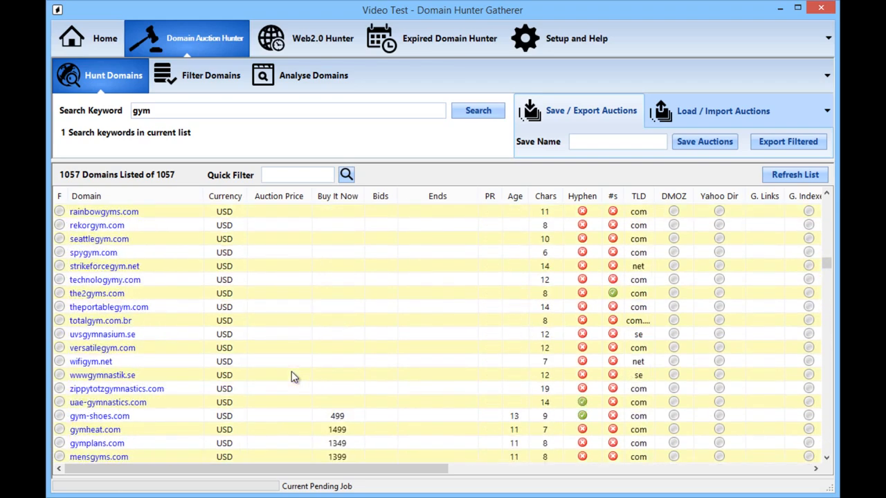
{"action": "scroll", "scroll_direction": "down", "scroll_amount": 3}
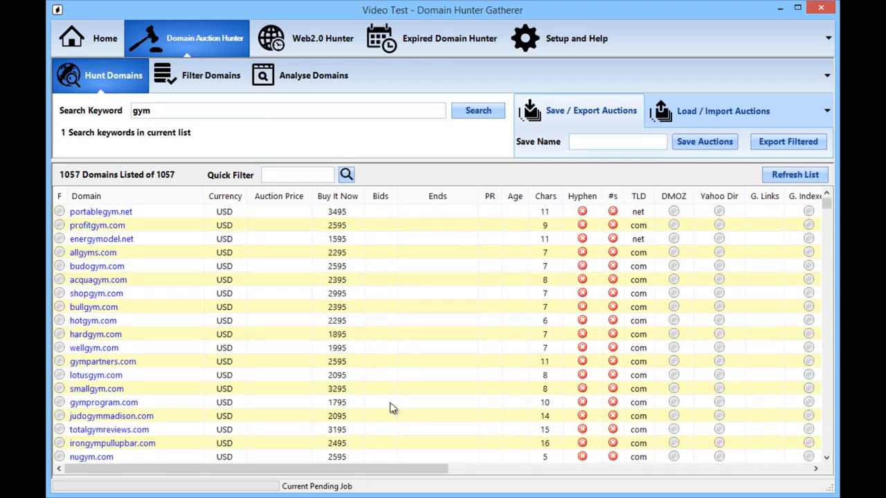
{"action": "mouse_move", "coordinate": [298, 317]}
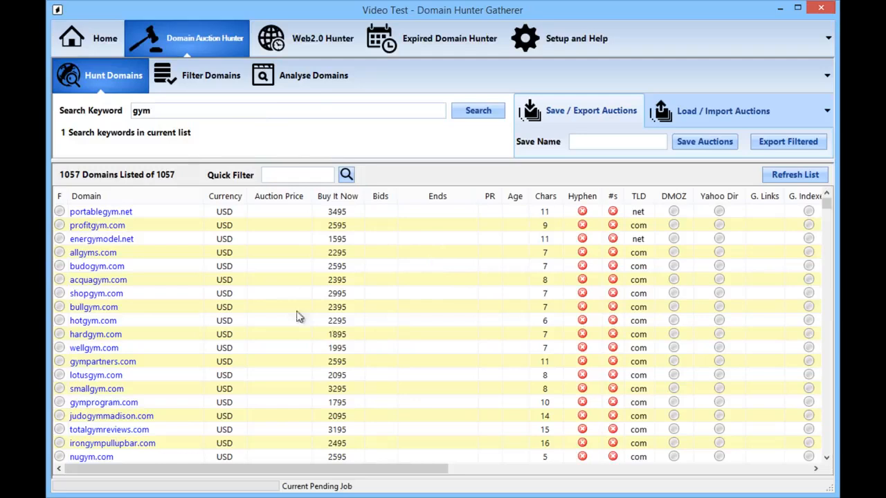
{"action": "left_click", "coordinate": [313, 75]}
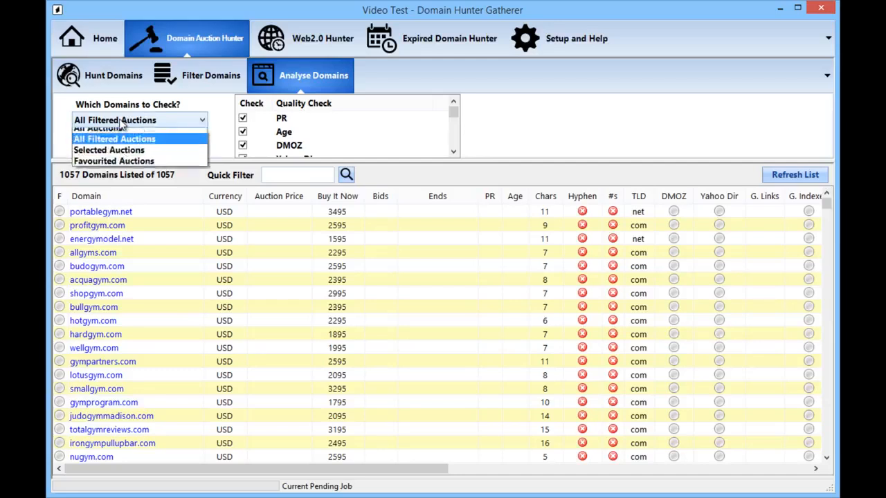
{"action": "mouse_move", "coordinate": [97, 134]}
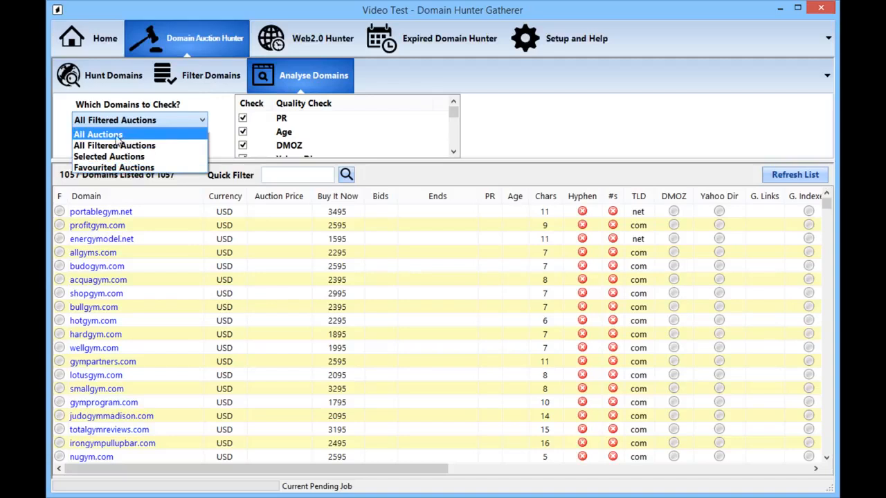
{"action": "mouse_move", "coordinate": [113, 167]}
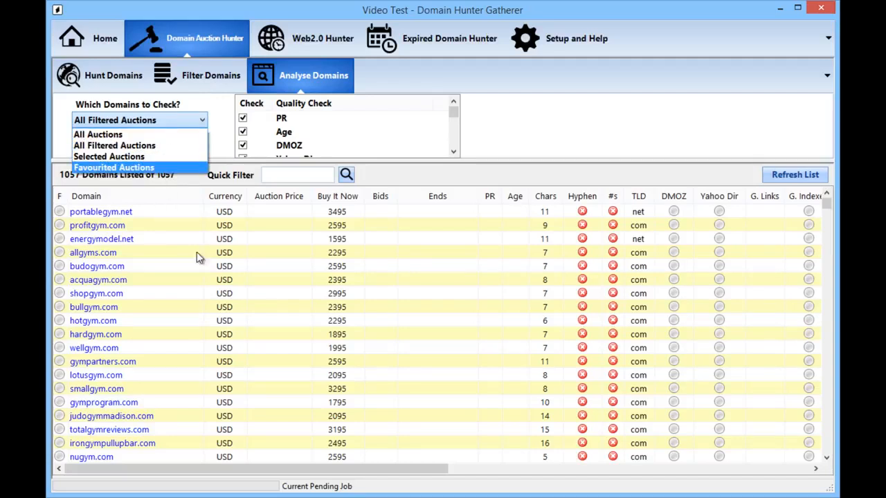
{"action": "mouse_move", "coordinate": [108, 156]}
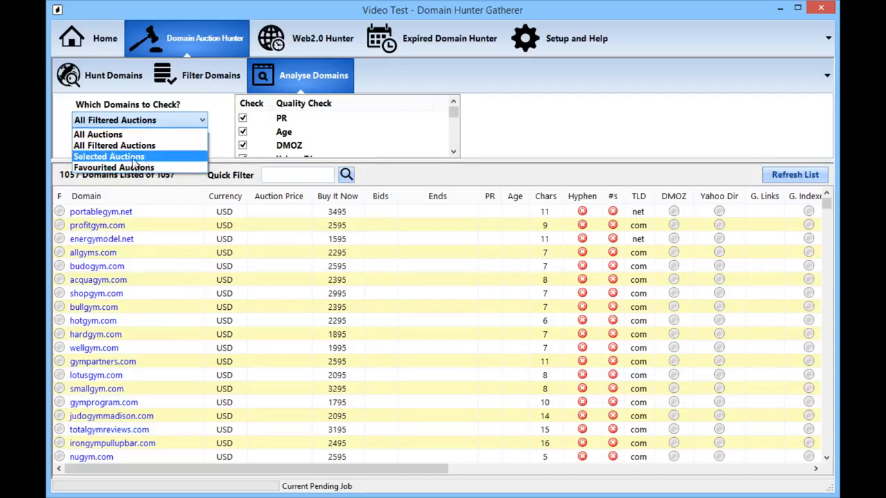
{"action": "mouse_move", "coordinate": [114, 168]}
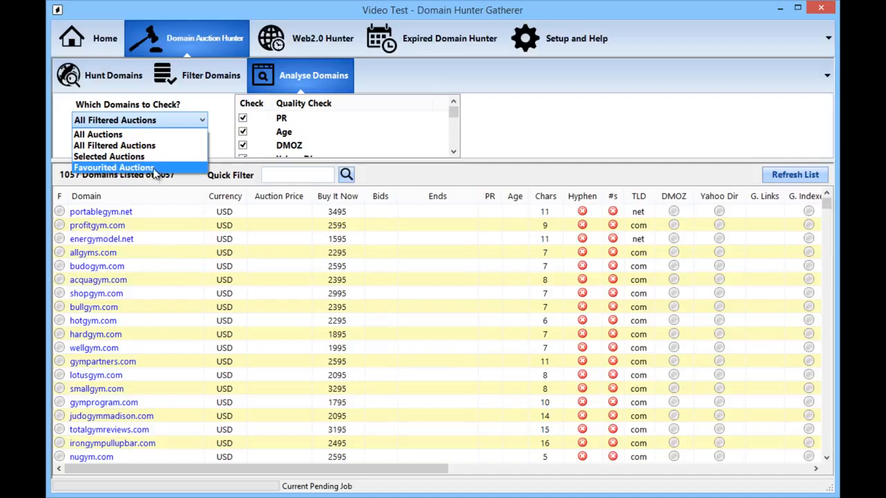
{"action": "mouse_move", "coordinate": [108, 157]}
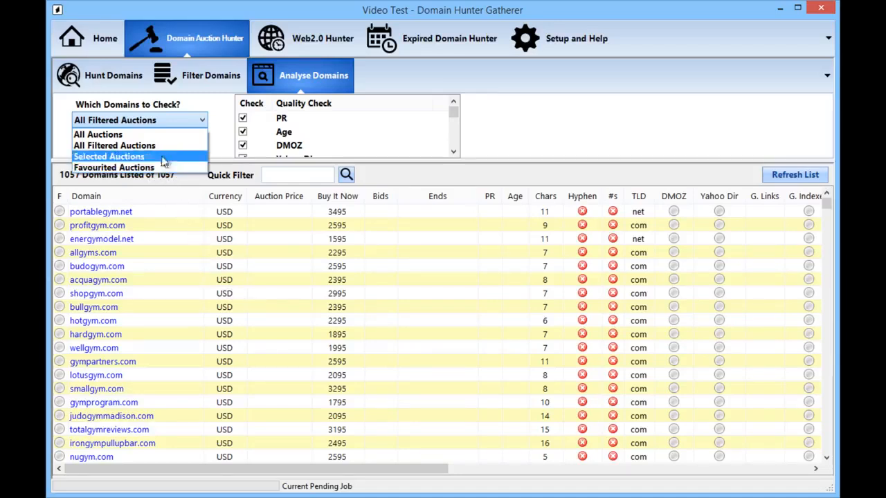
Step: Choose Selected Auctions in the Which Domains to Check? dropdown
{"action": "left_click", "coordinate": [114, 146]}
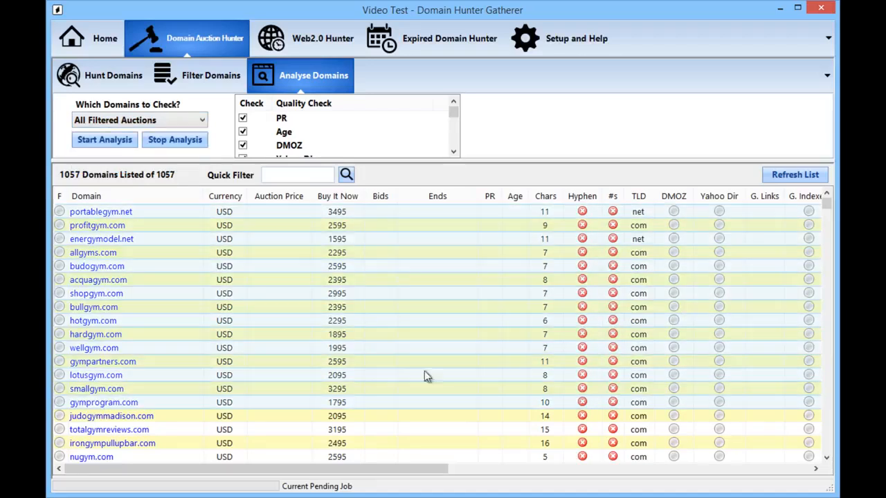
{"action": "left_click", "coordinate": [139, 120]}
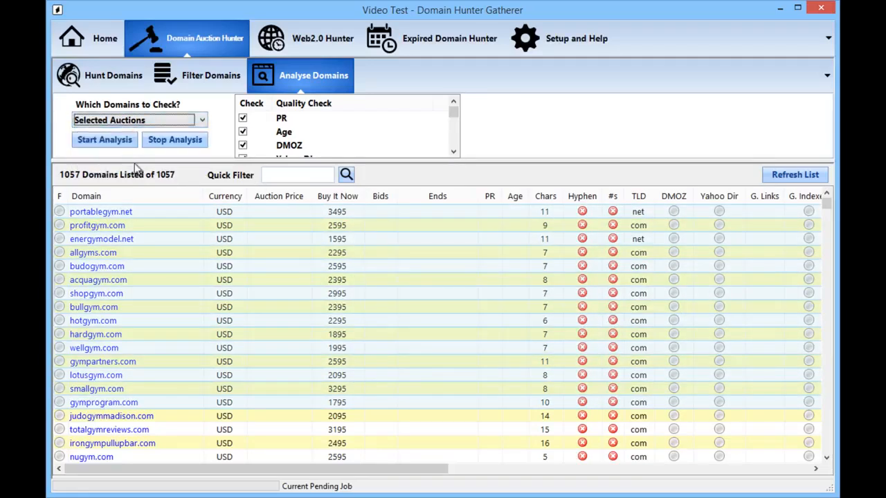
{"action": "left_click", "coordinate": [105, 139]}
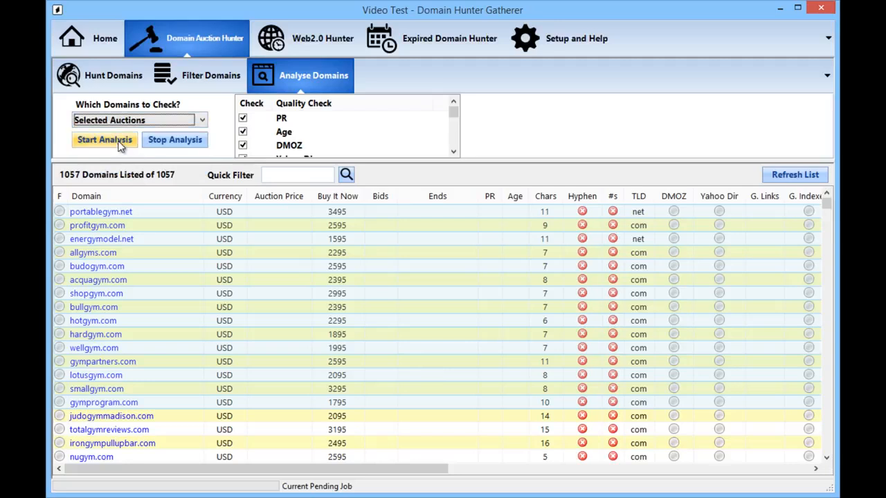
Step: Run the analysis on the selected gym auctions and scroll across the result columns
{"action": "left_click", "coordinate": [105, 139]}
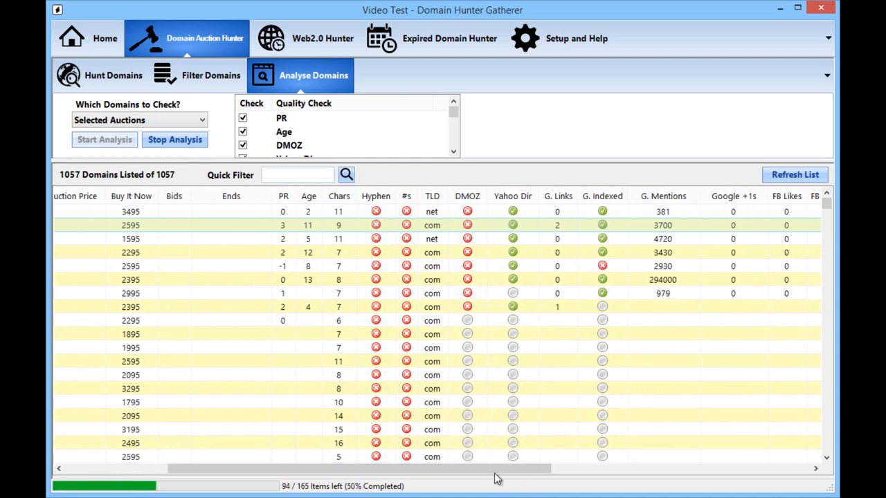
{"action": "scroll", "scroll_direction": "right", "scroll_amount": 3}
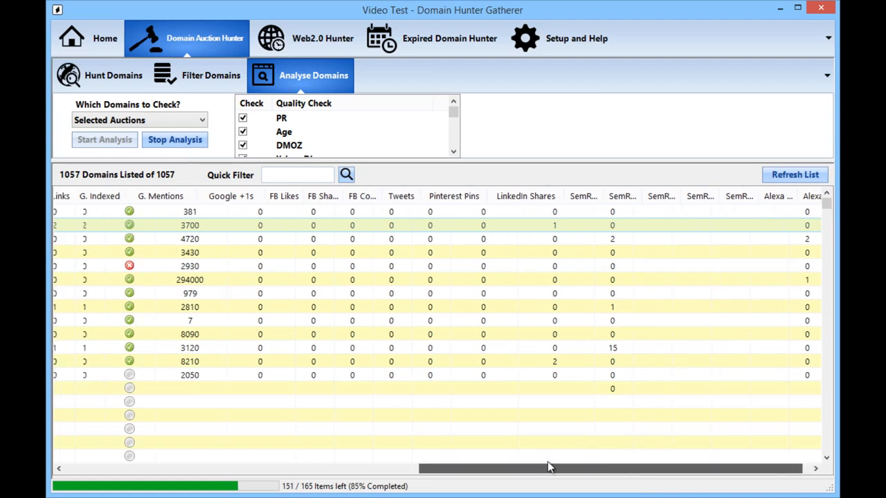
{"action": "scroll", "scroll_direction": "left", "scroll_amount": 3}
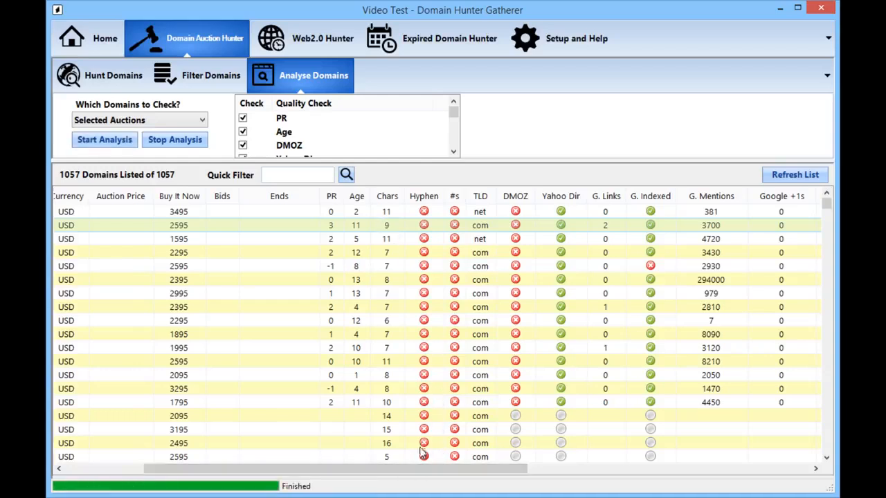
{"action": "mouse_move", "coordinate": [373, 275]}
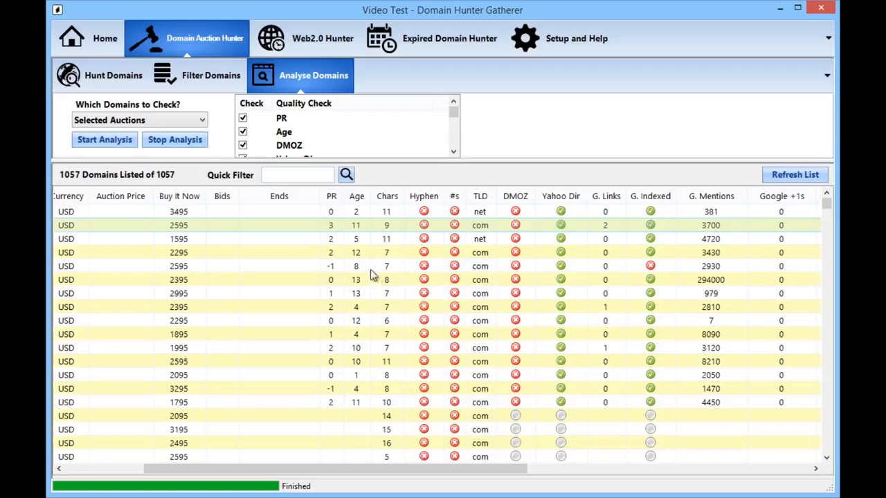
{"action": "mouse_move", "coordinate": [300, 319]}
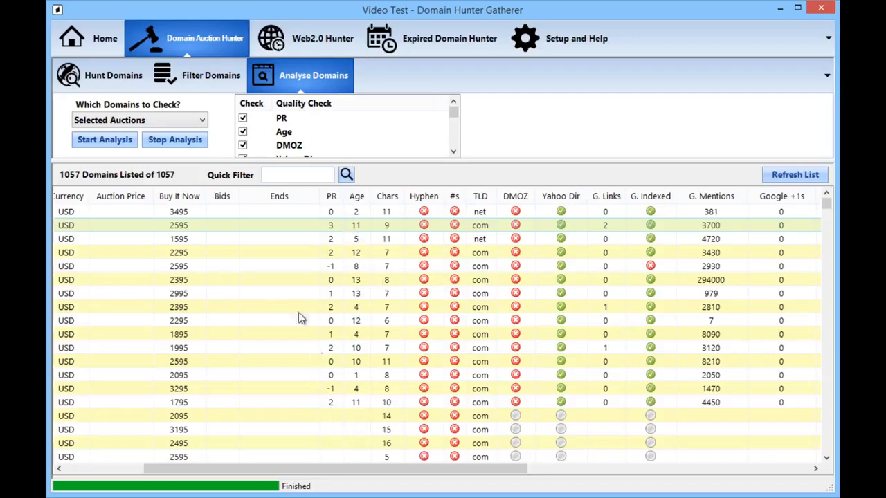
{"action": "mouse_move", "coordinate": [335, 356]}
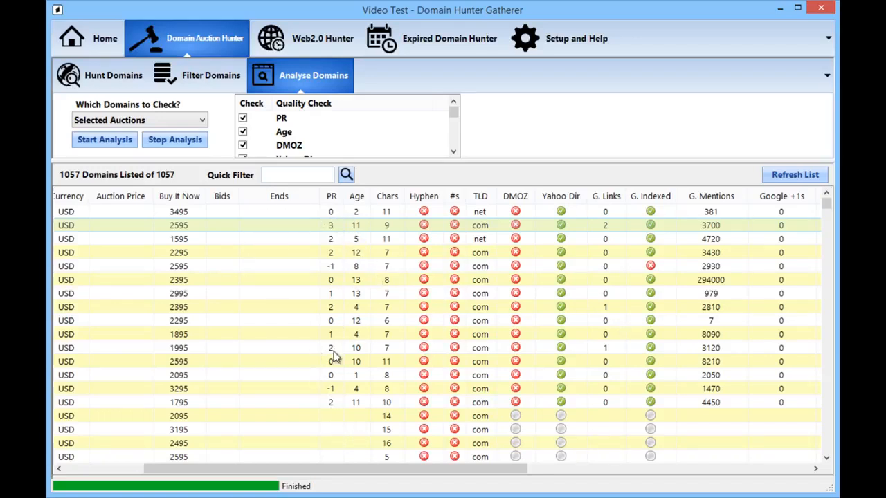
{"action": "mouse_move", "coordinate": [339, 234]}
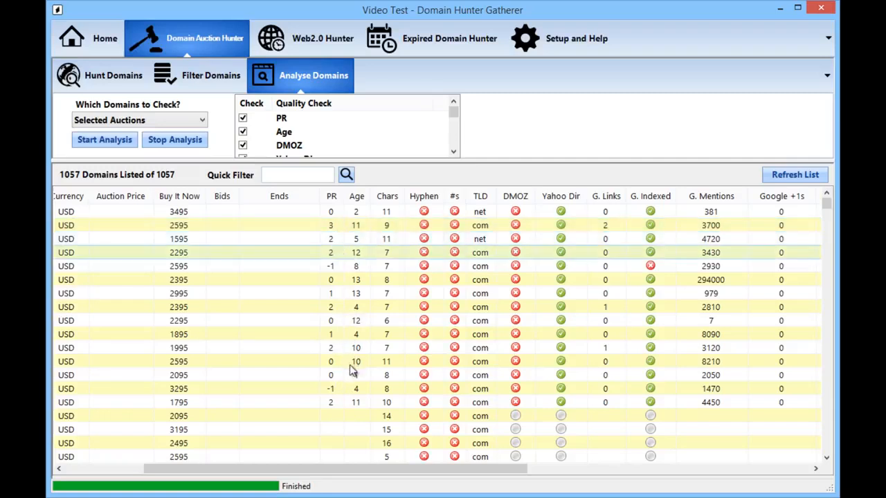
{"action": "mouse_move", "coordinate": [360, 232]}
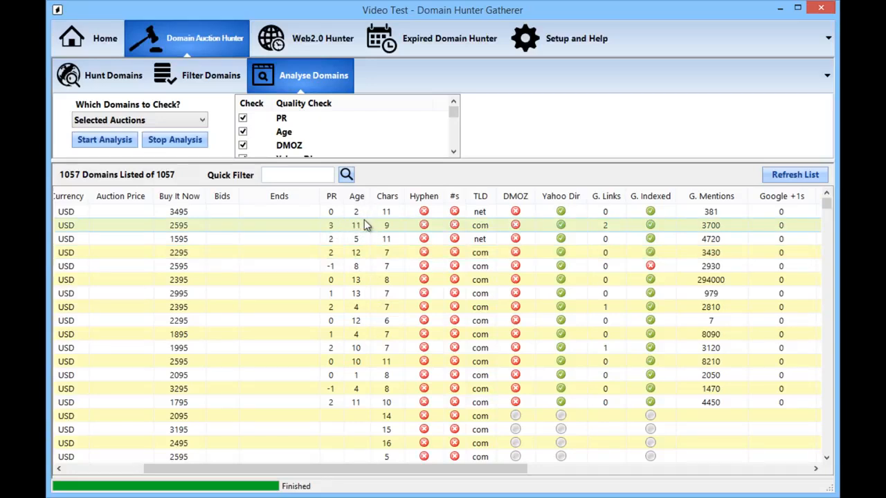
{"action": "mouse_move", "coordinate": [304, 469]}
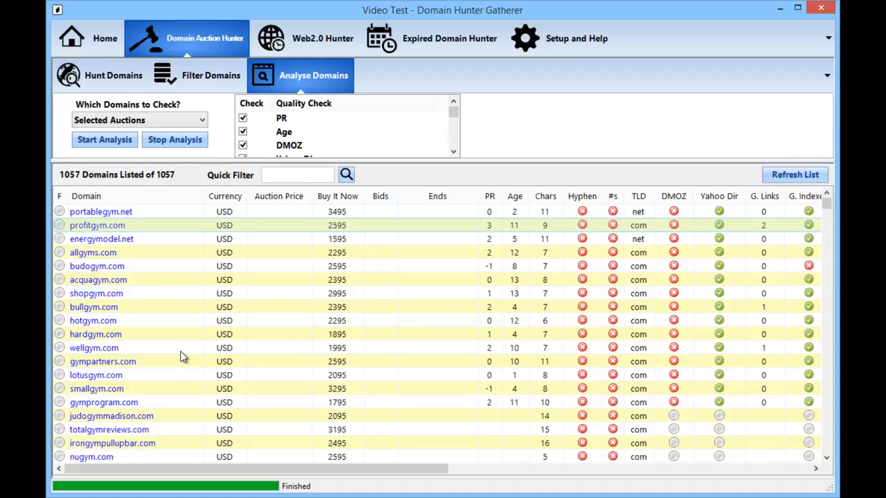
{"action": "mouse_move", "coordinate": [220, 117]}
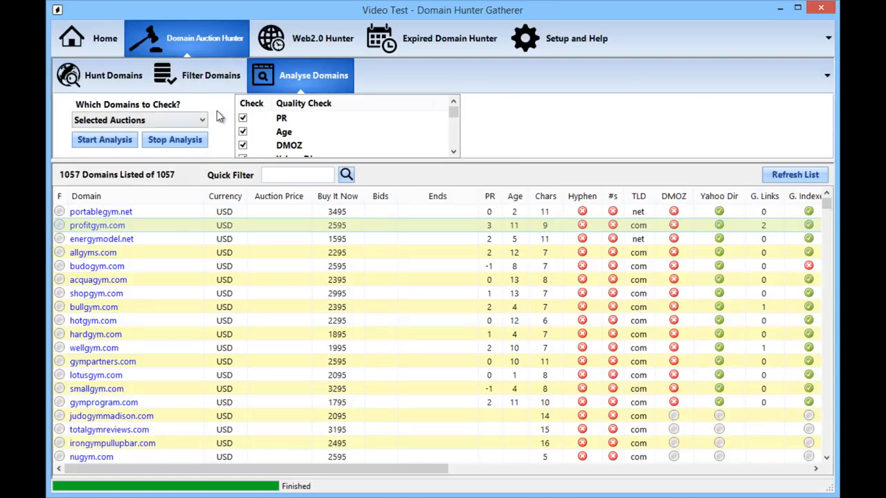
Step: View the Filter Domains options, then return to the Hunt Domains page
{"action": "left_click", "coordinate": [211, 74]}
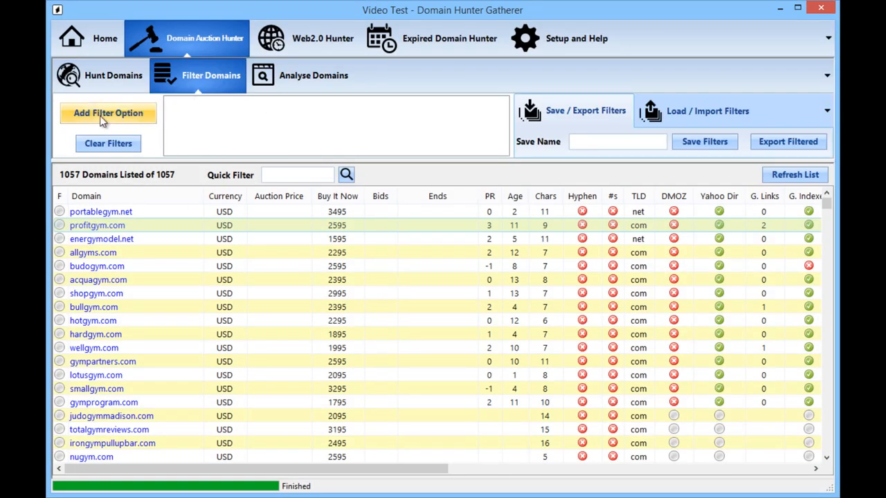
{"action": "left_click", "coordinate": [108, 113]}
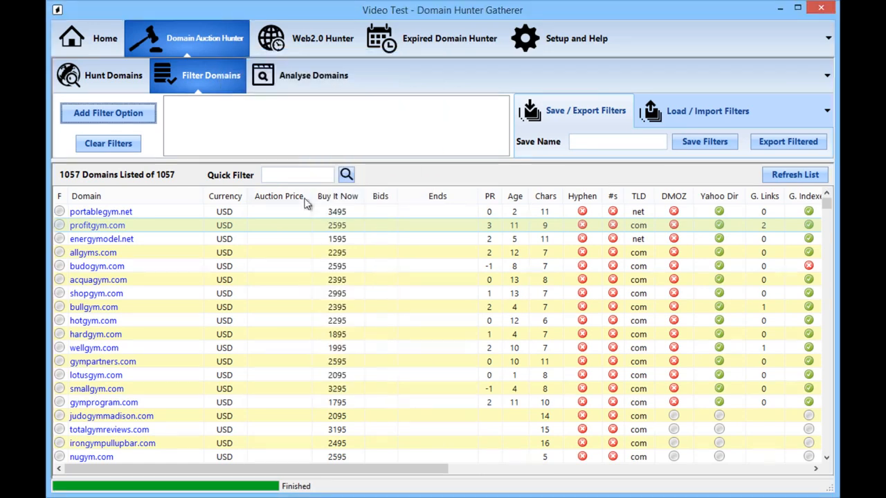
{"action": "left_click", "coordinate": [113, 74]}
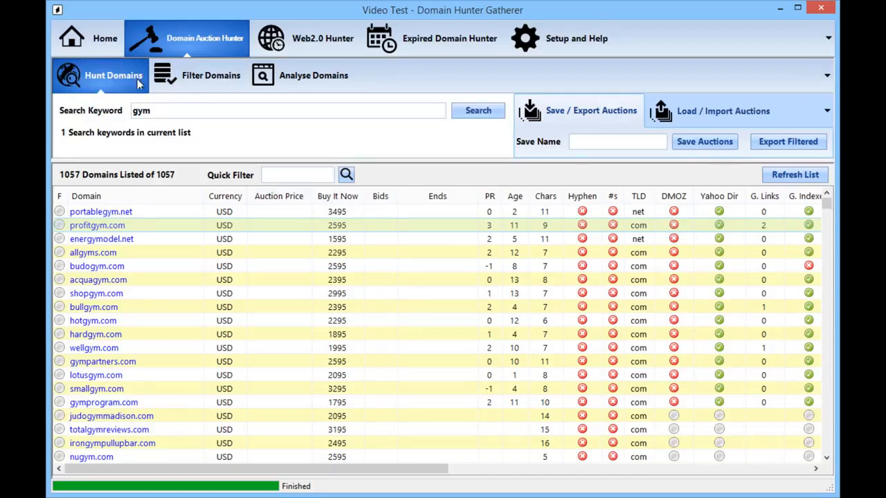
{"action": "mouse_move", "coordinate": [443, 252]}
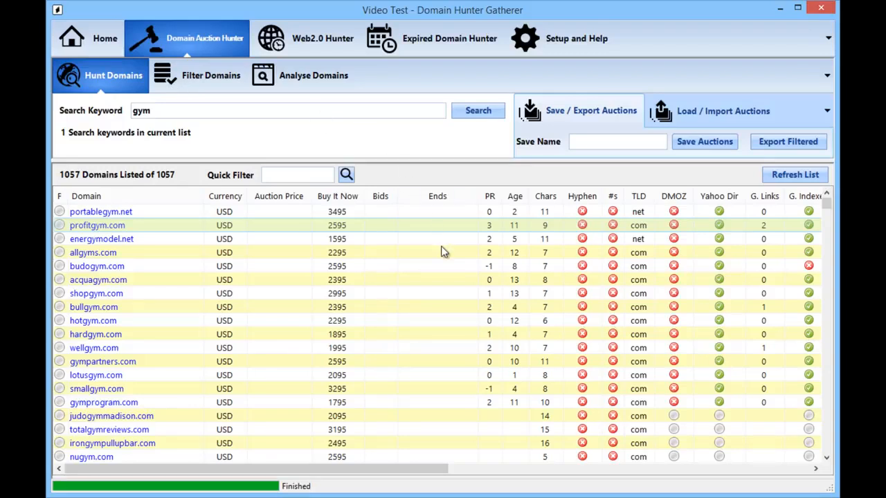
{"action": "mouse_move", "coordinate": [366, 325]}
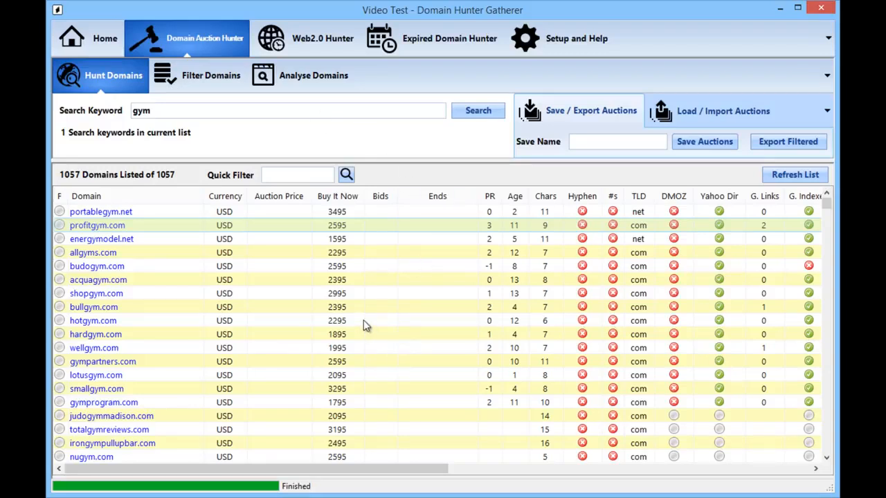
{"action": "mouse_move", "coordinate": [366, 309]}
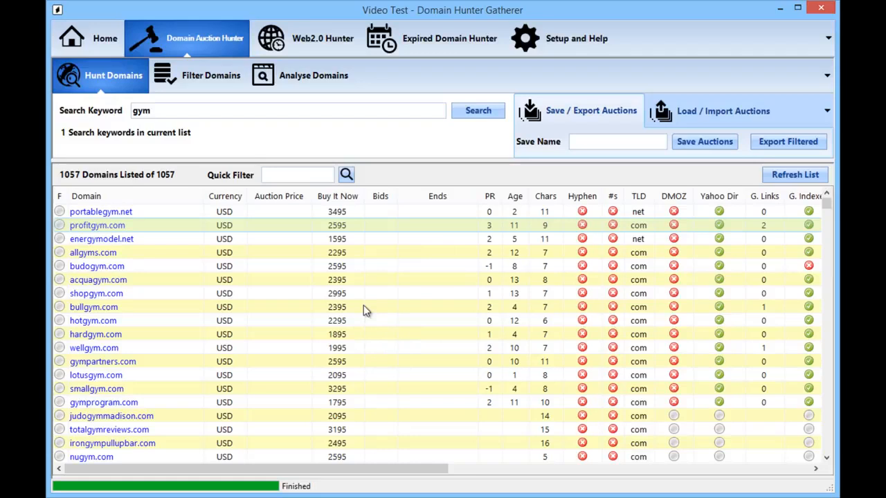
{"action": "mouse_move", "coordinate": [345, 339]}
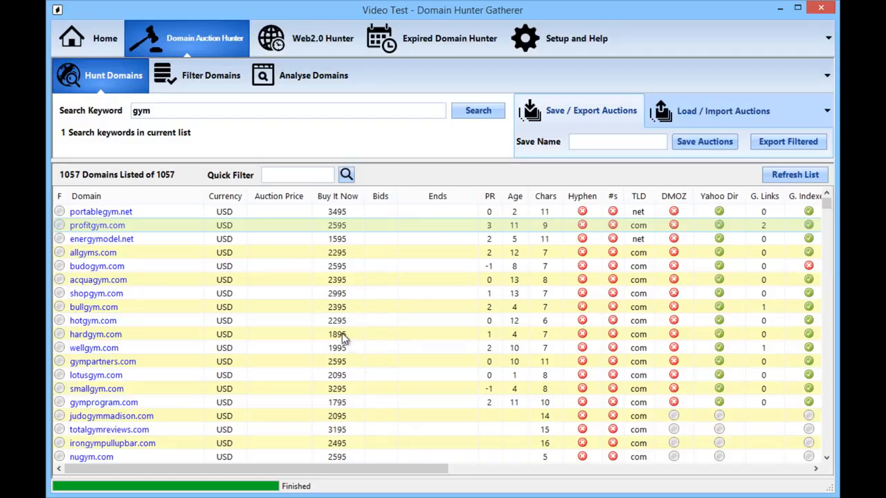
{"action": "mouse_move", "coordinate": [344, 339]}
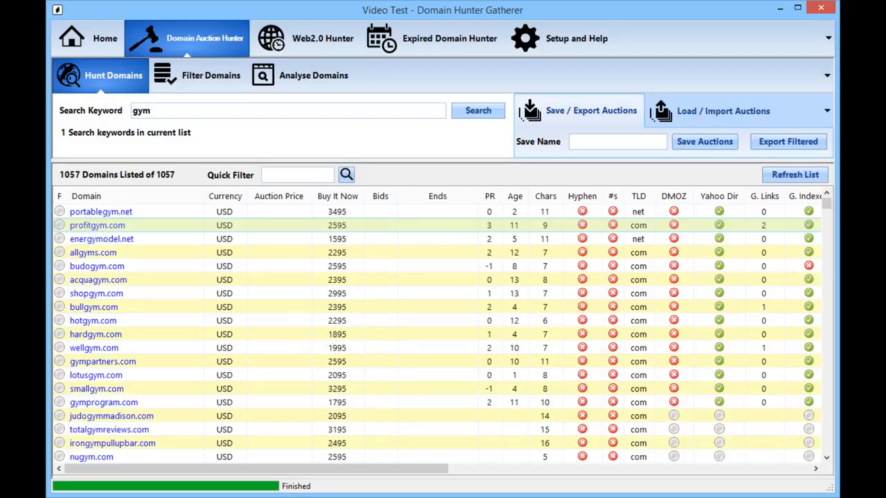